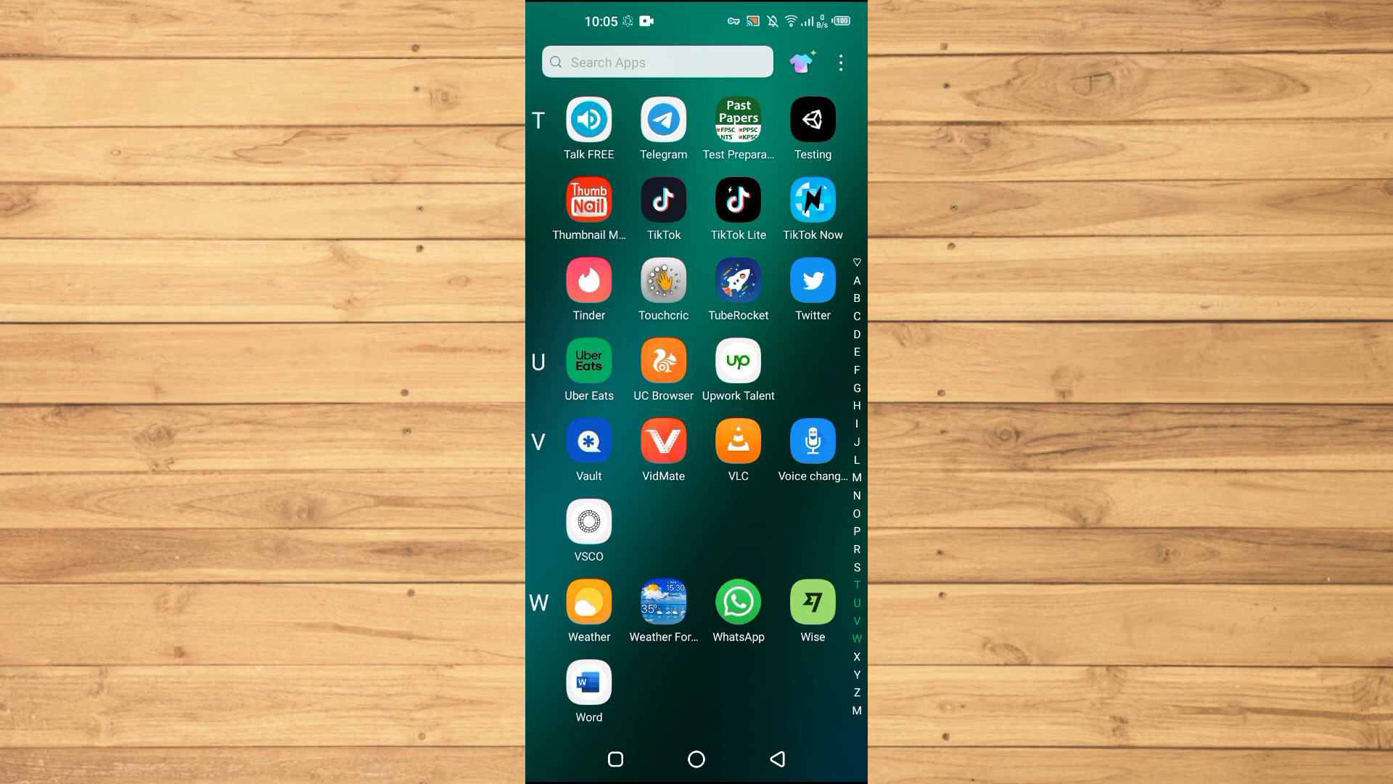
Launch Telegram from the app drawer's T section.
{"action": "scroll", "scroll_direction": "down", "scroll_amount": 3}
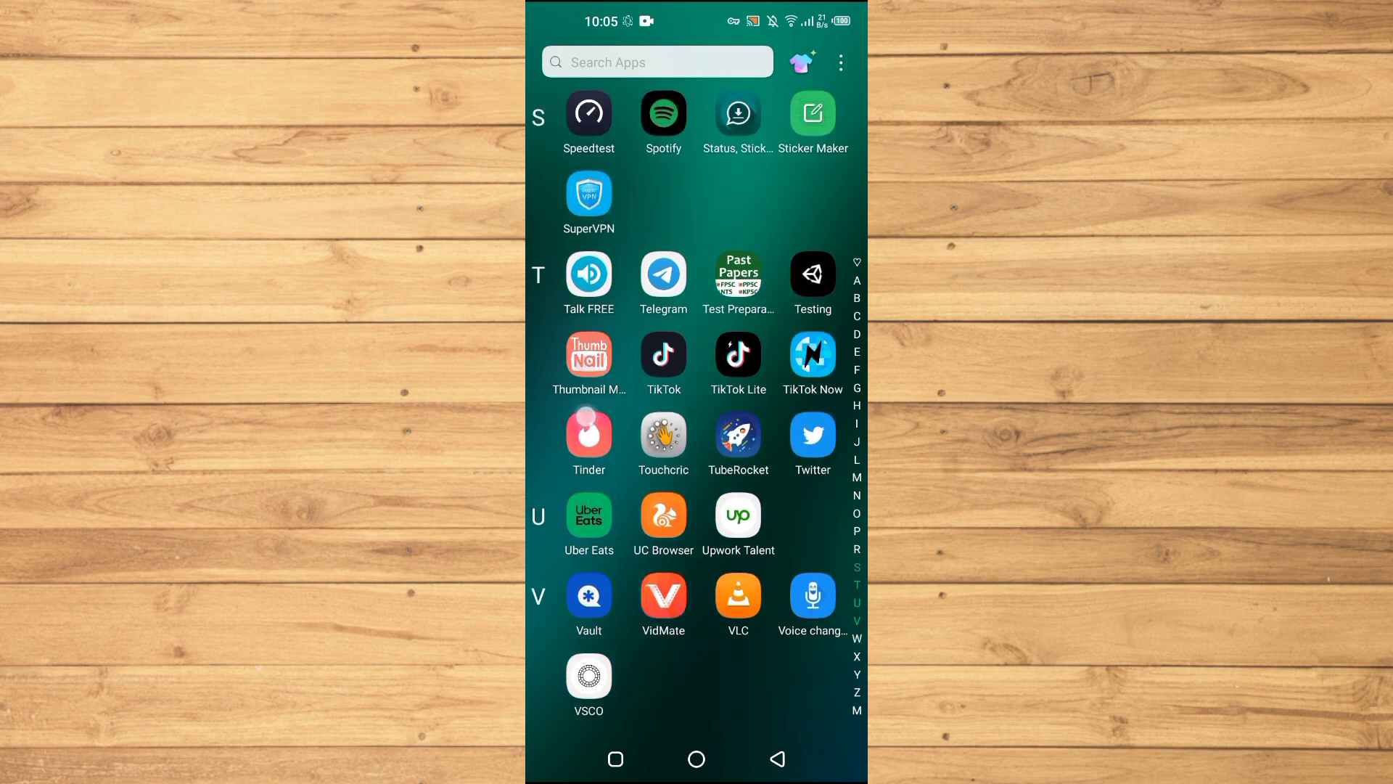
{"action": "left_click", "coordinate": [663, 275]}
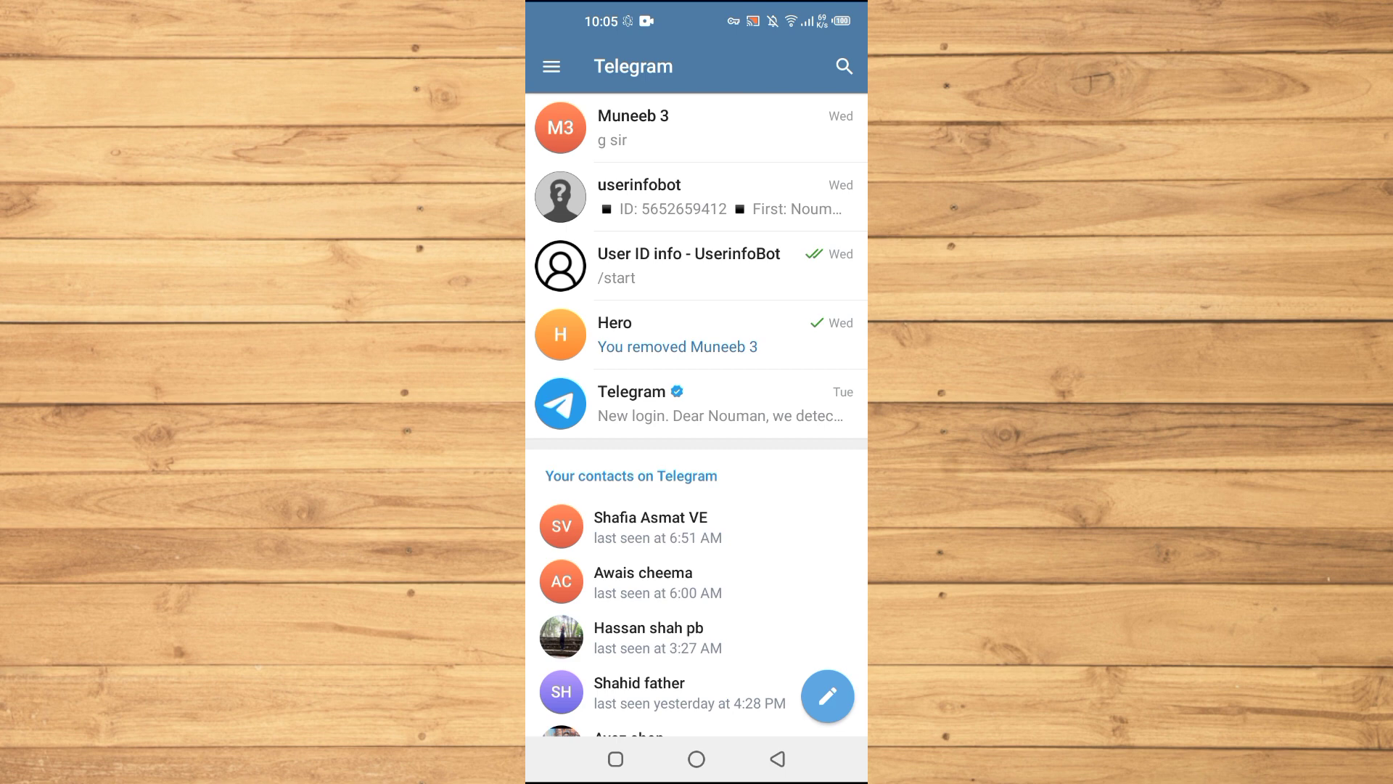
Reach the Telegram FAQ through the main menu's Settings help section.
{"action": "left_click", "coordinate": [551, 65]}
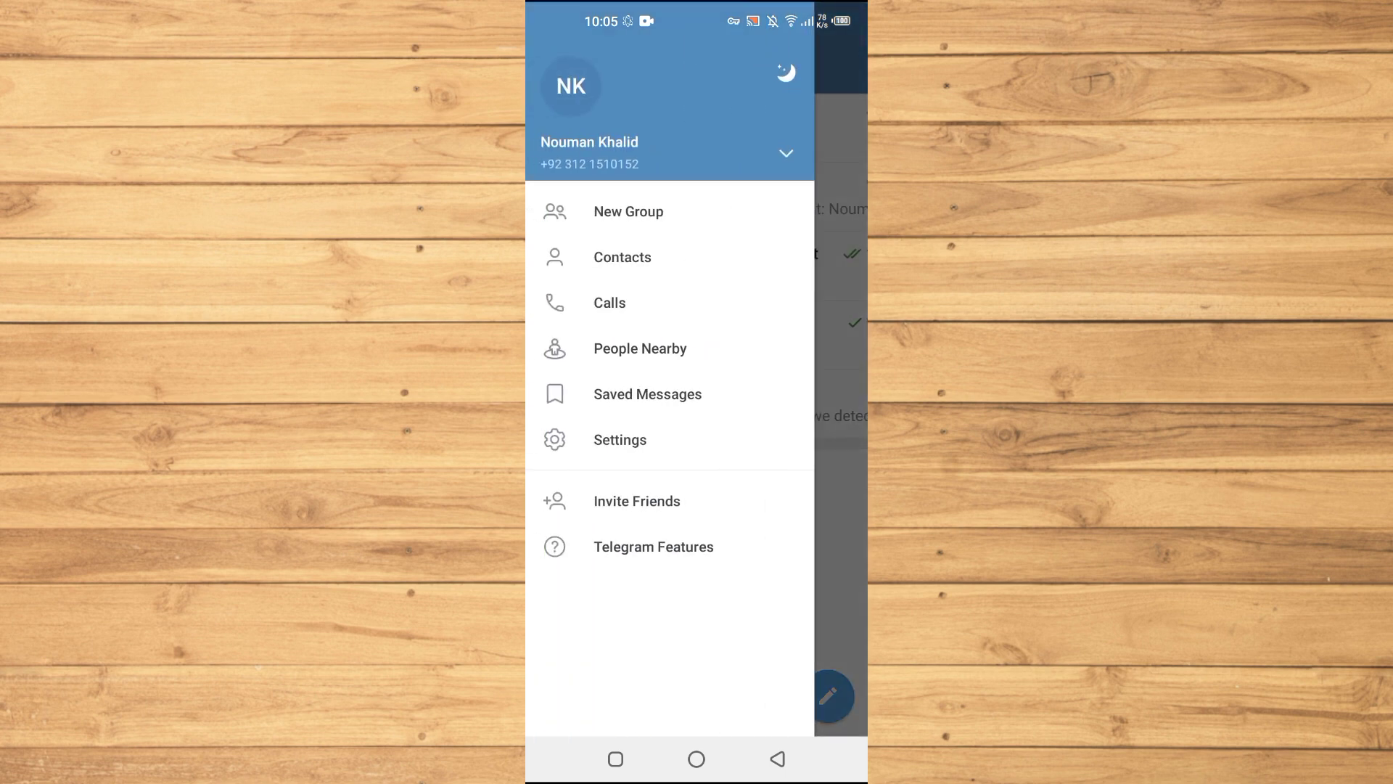
{"action": "left_click", "coordinate": [619, 438]}
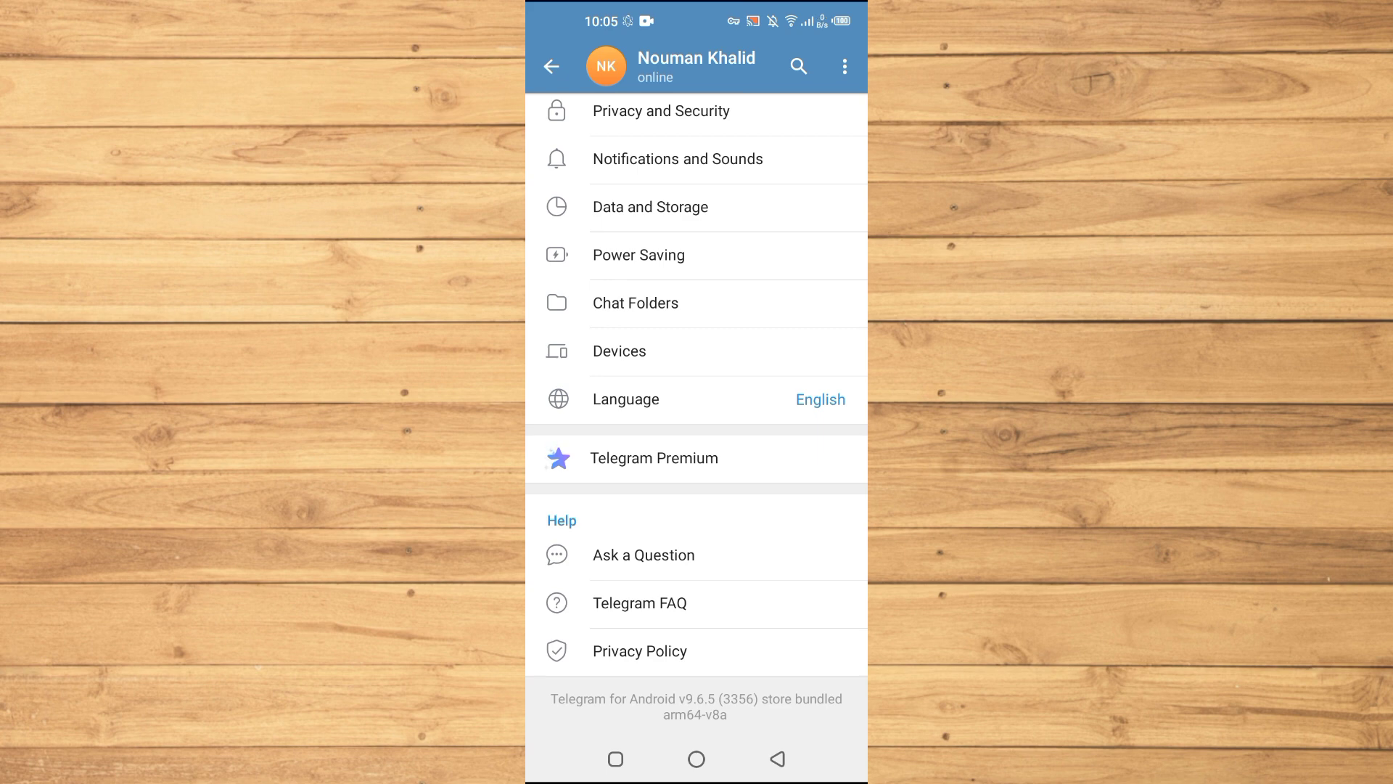
{"action": "left_click", "coordinate": [638, 602]}
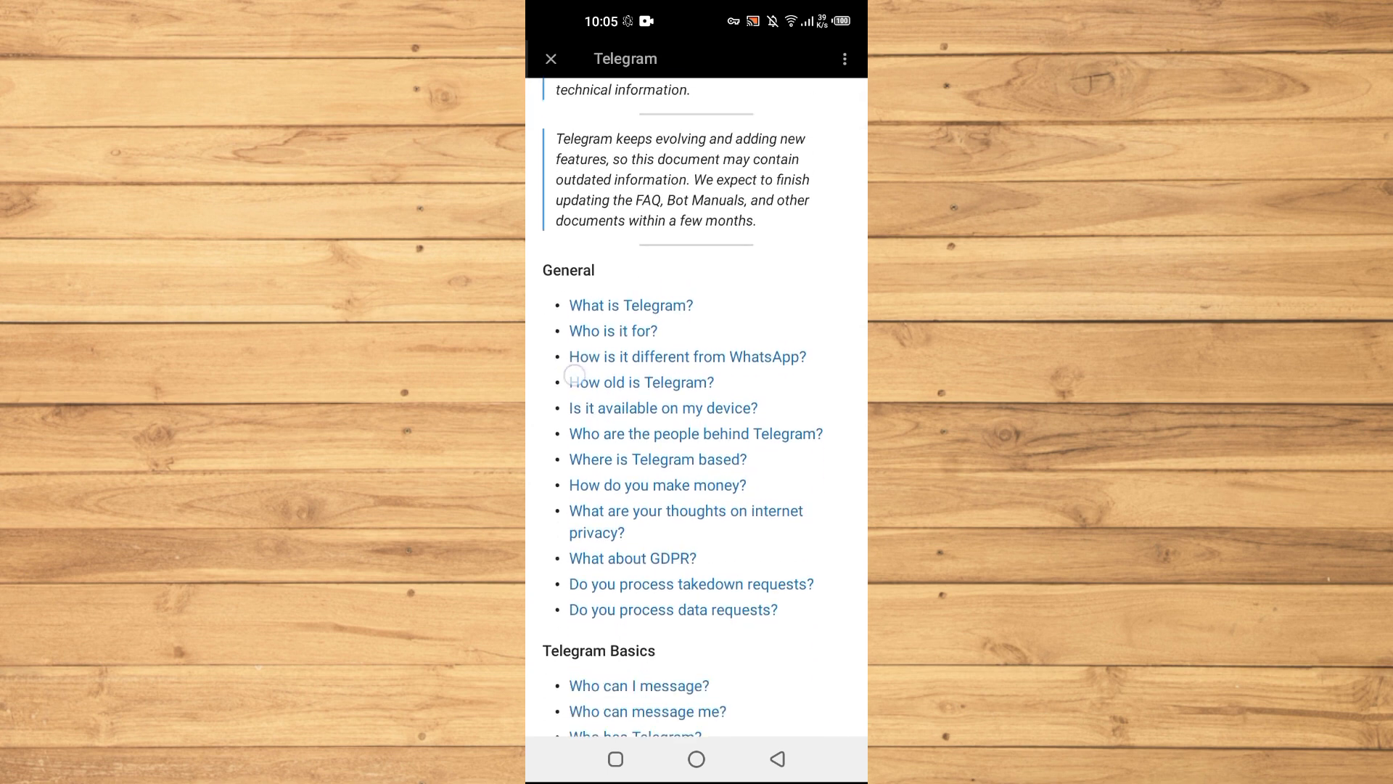
Scroll the FAQ down to the Your Account section's 'Delete your Telegram account' answer.
{"action": "scroll", "scroll_direction": "down", "scroll_amount": 3}
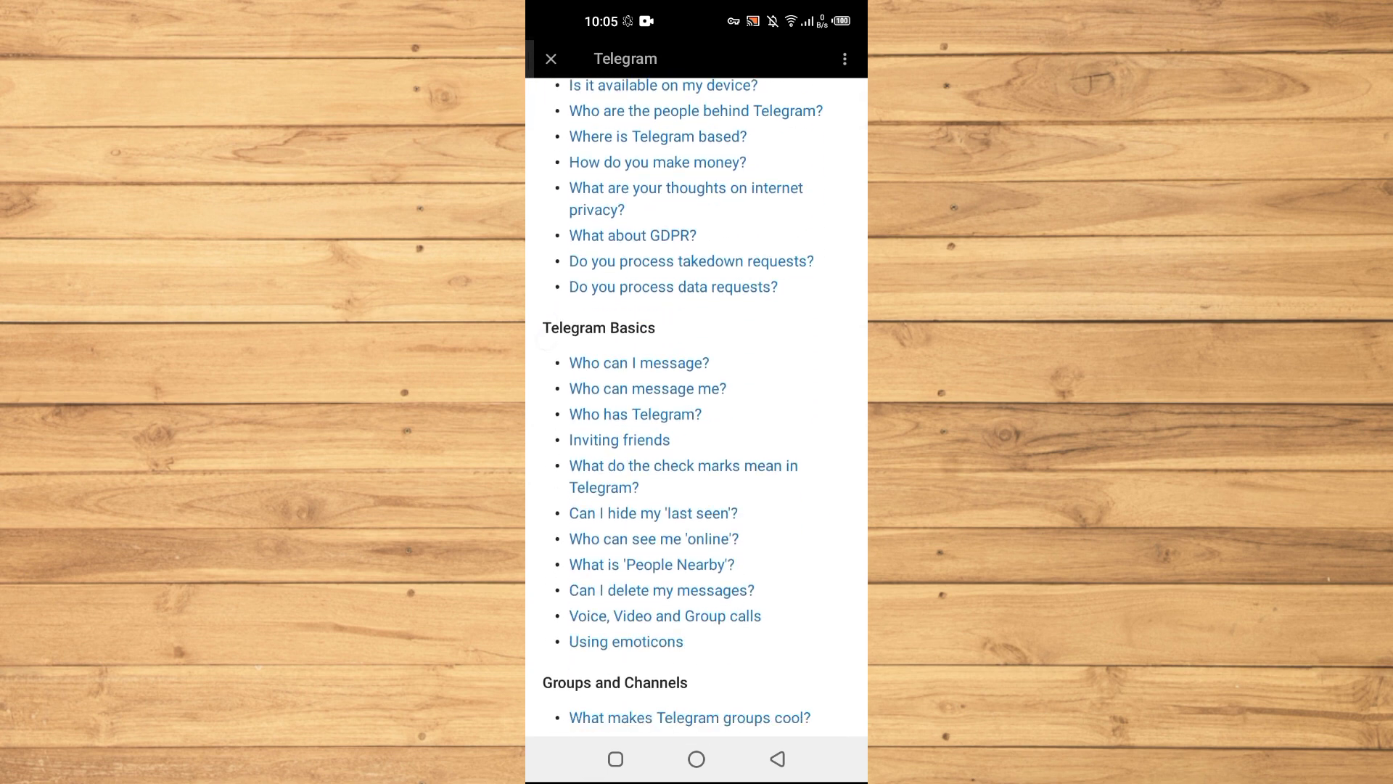
{"action": "scroll", "scroll_direction": "down", "scroll_amount": 3}
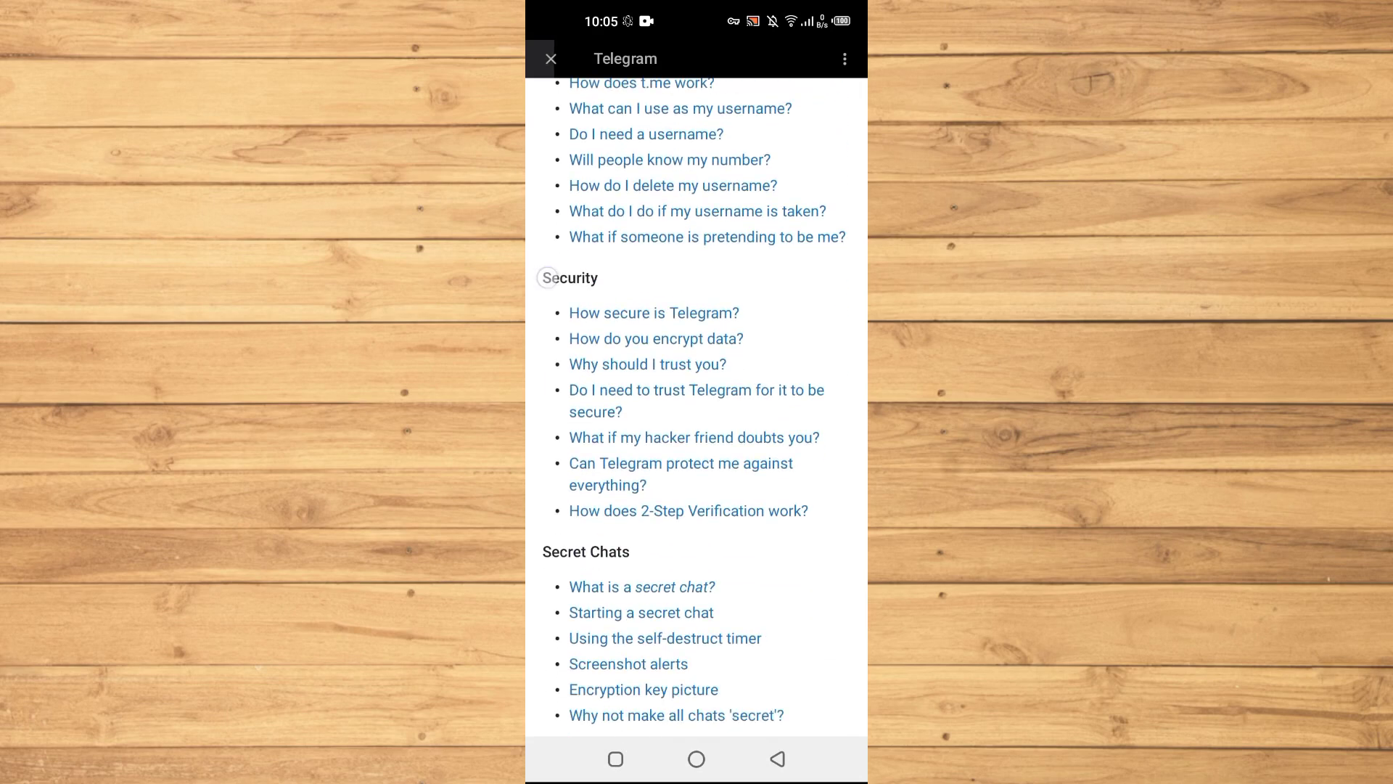
{"action": "scroll", "scroll_direction": "down", "scroll_amount": 3}
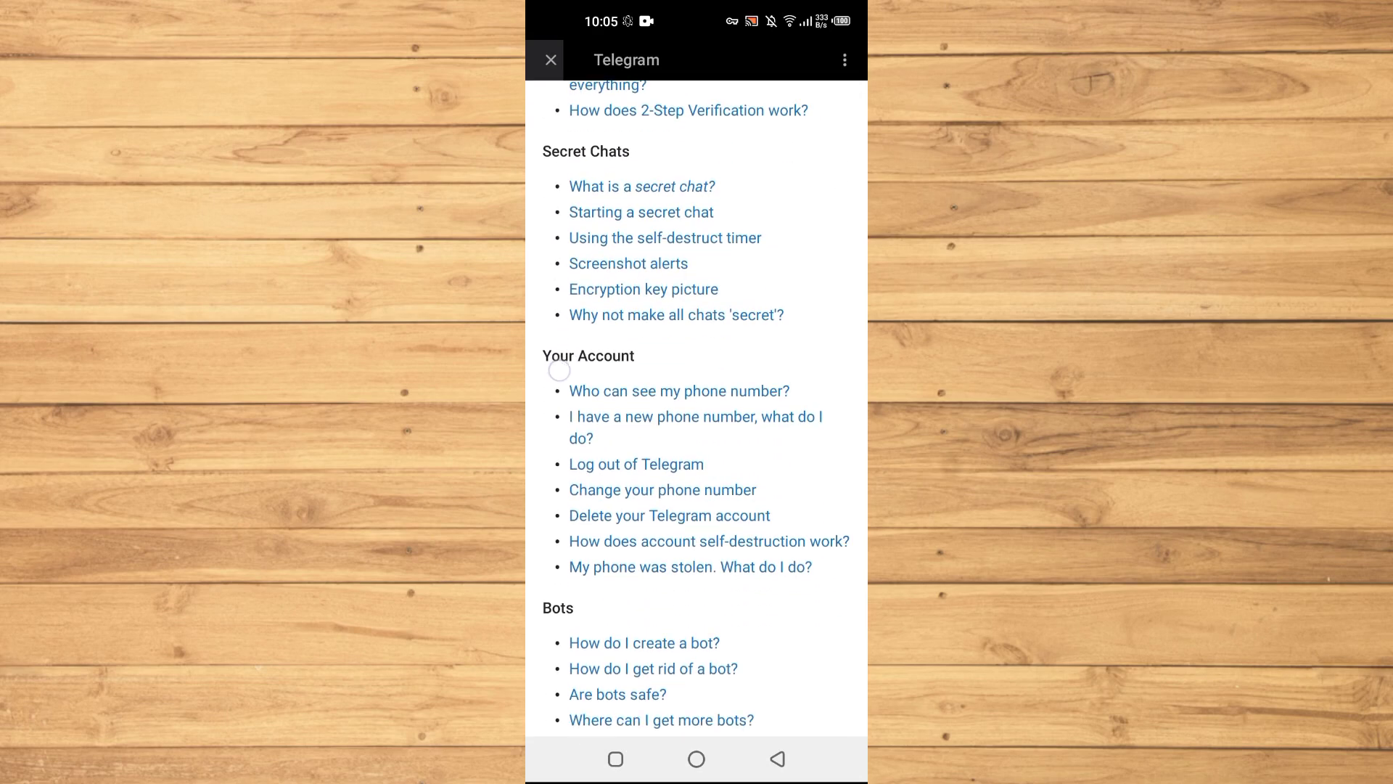
{"action": "scroll", "scroll_direction": "down", "scroll_amount": 3}
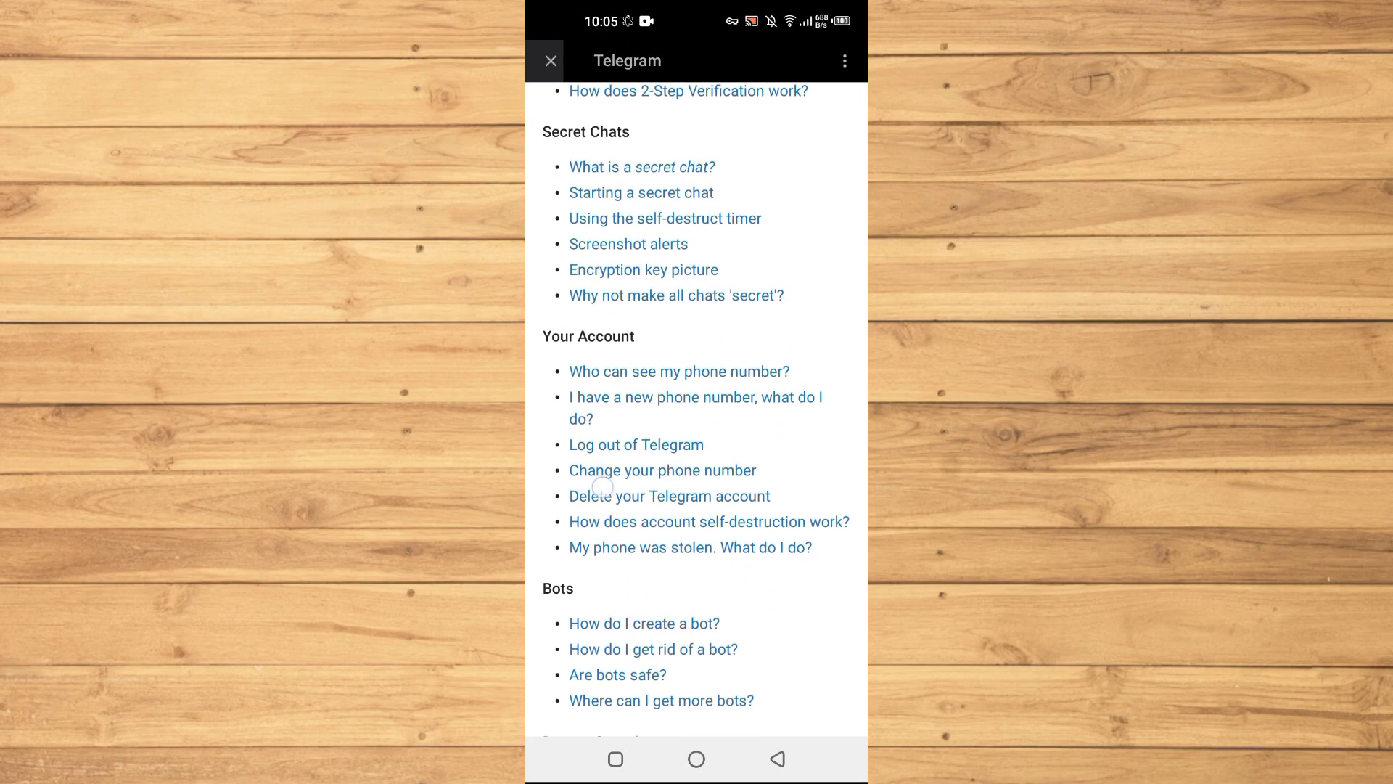
{"action": "scroll", "scroll_direction": "down", "scroll_amount": 3}
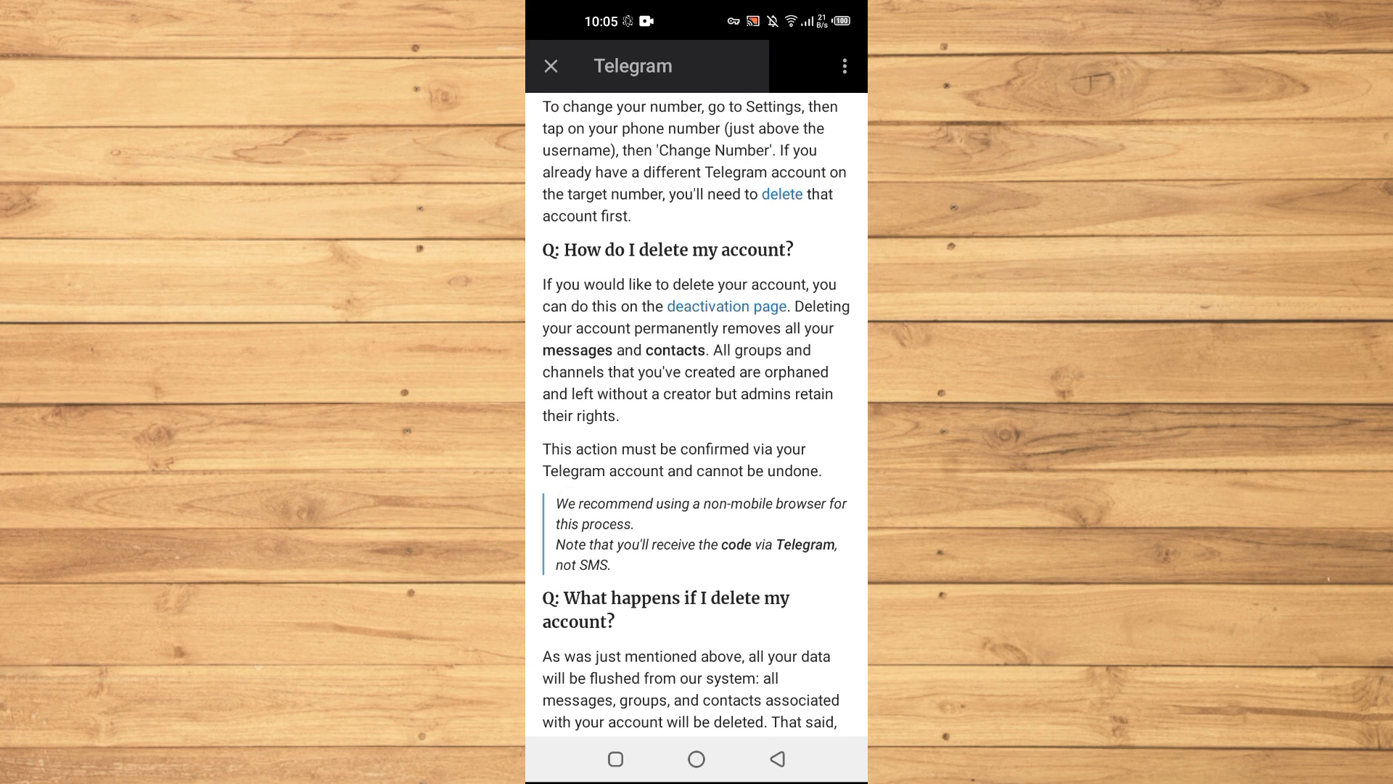
Follow the 'deactivation page' link to my.telegram.org's account deletion login.
{"action": "left_click", "coordinate": [700, 318]}
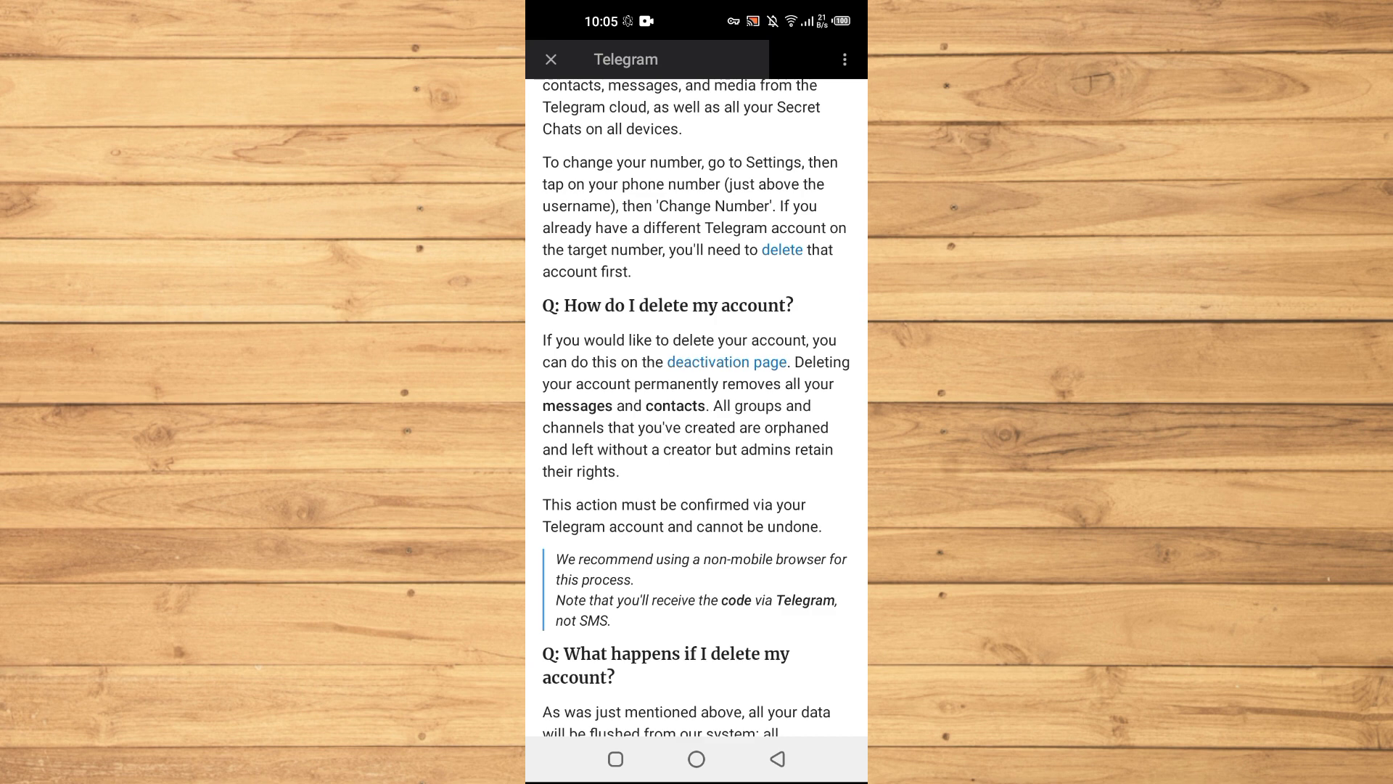
{"action": "left_click", "coordinate": [725, 362]}
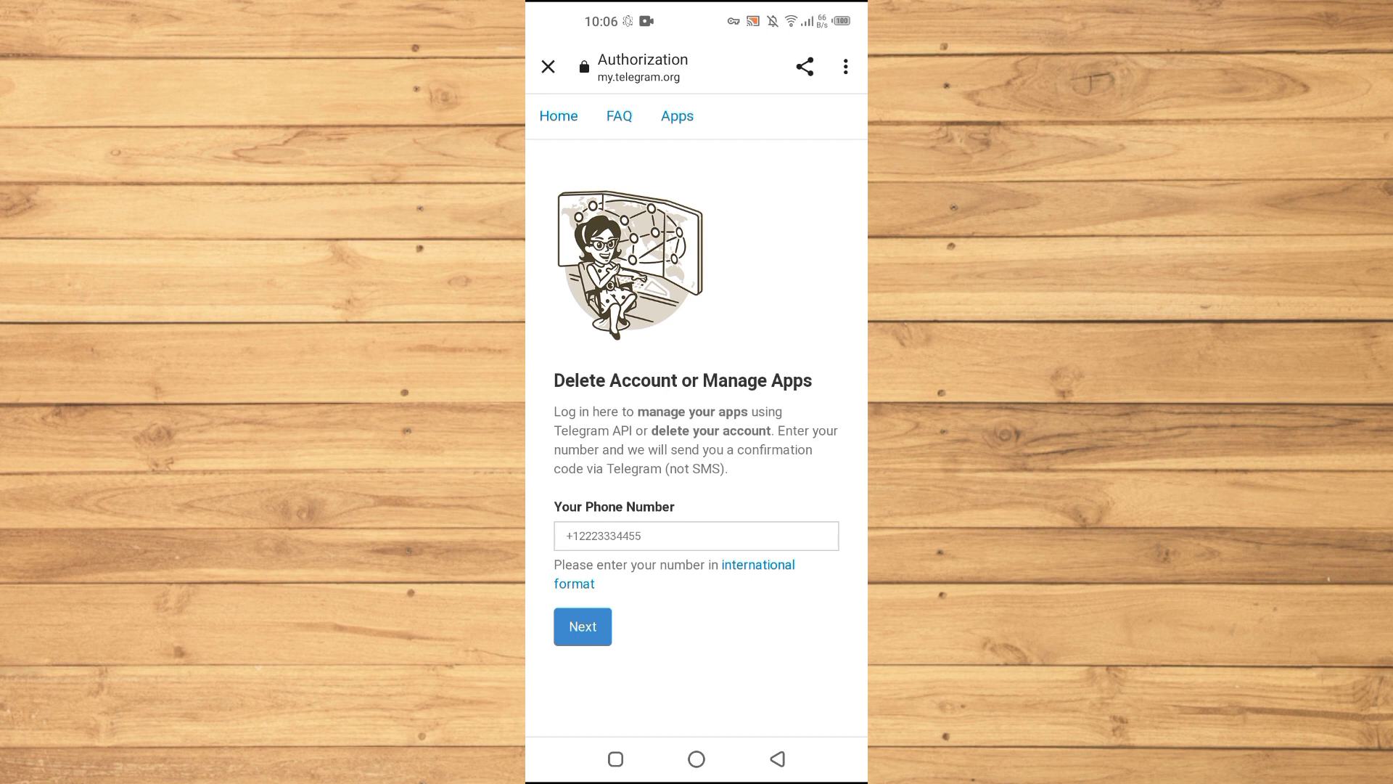
{"action": "left_click", "coordinate": [695, 536]}
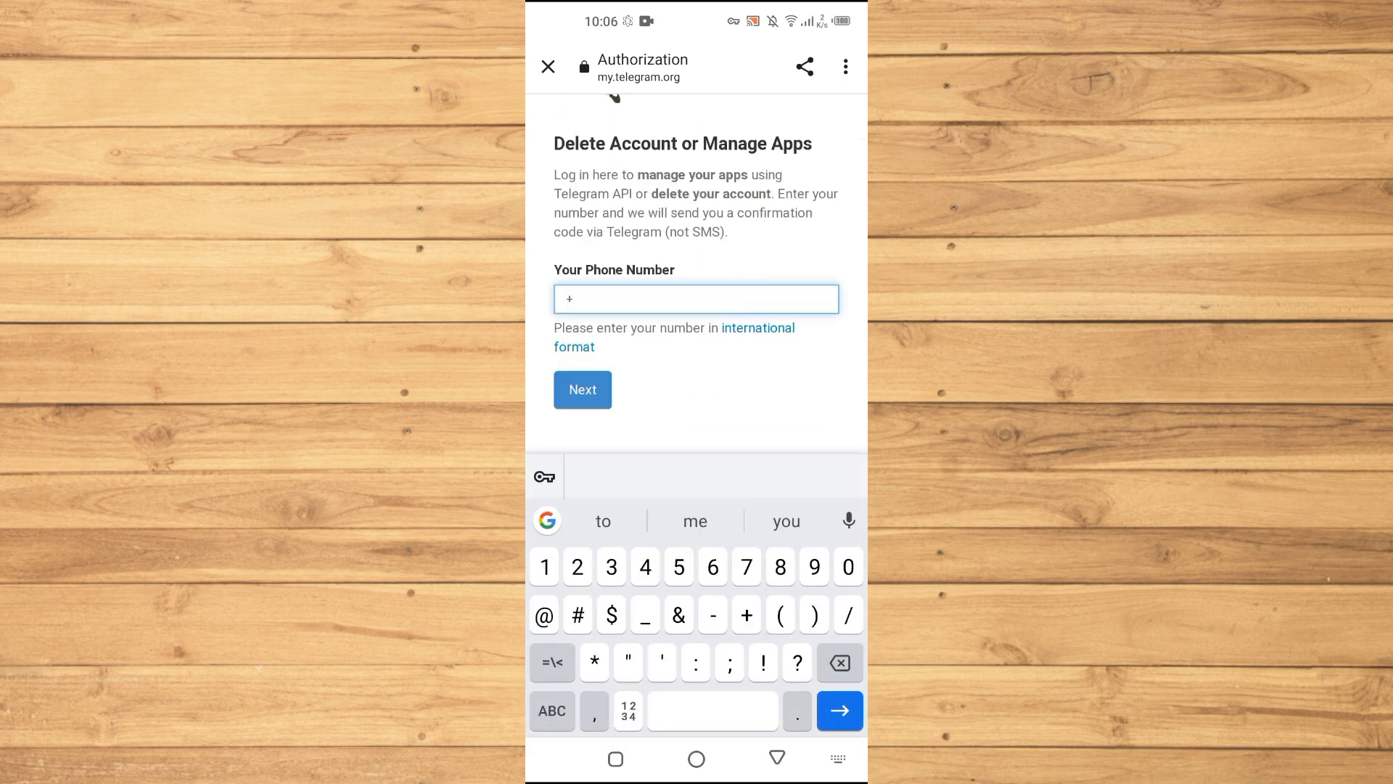
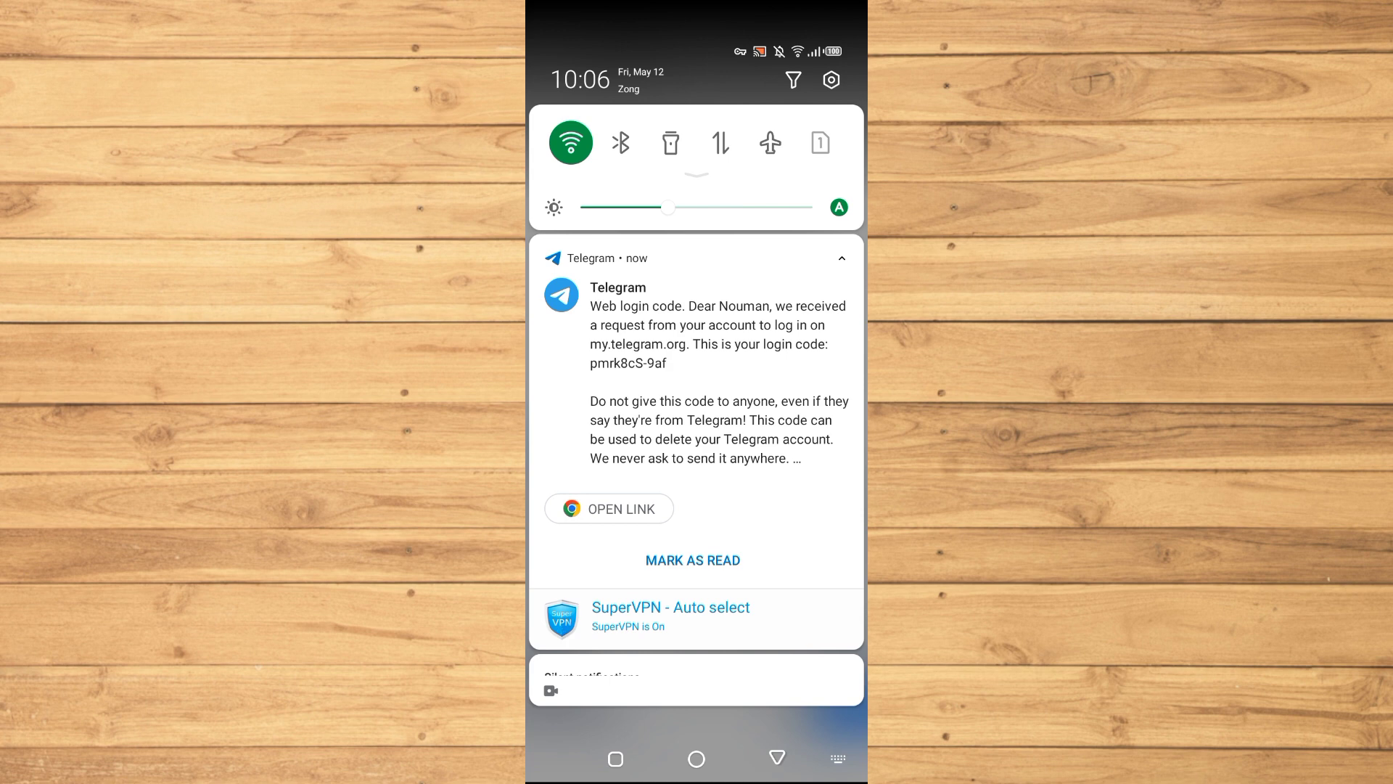
{"action": "left_click", "coordinate": [608, 508]}
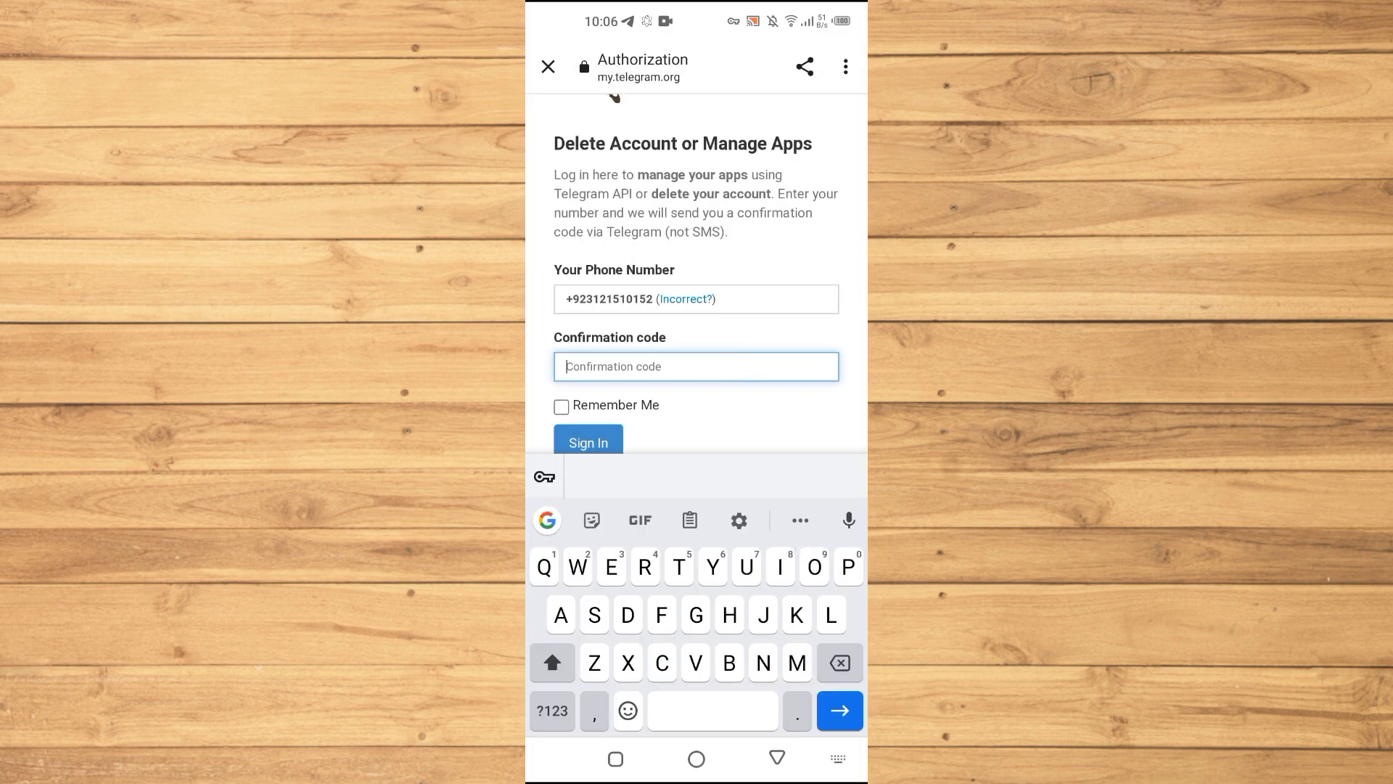
{"action": "left_click", "coordinate": [552, 675]}
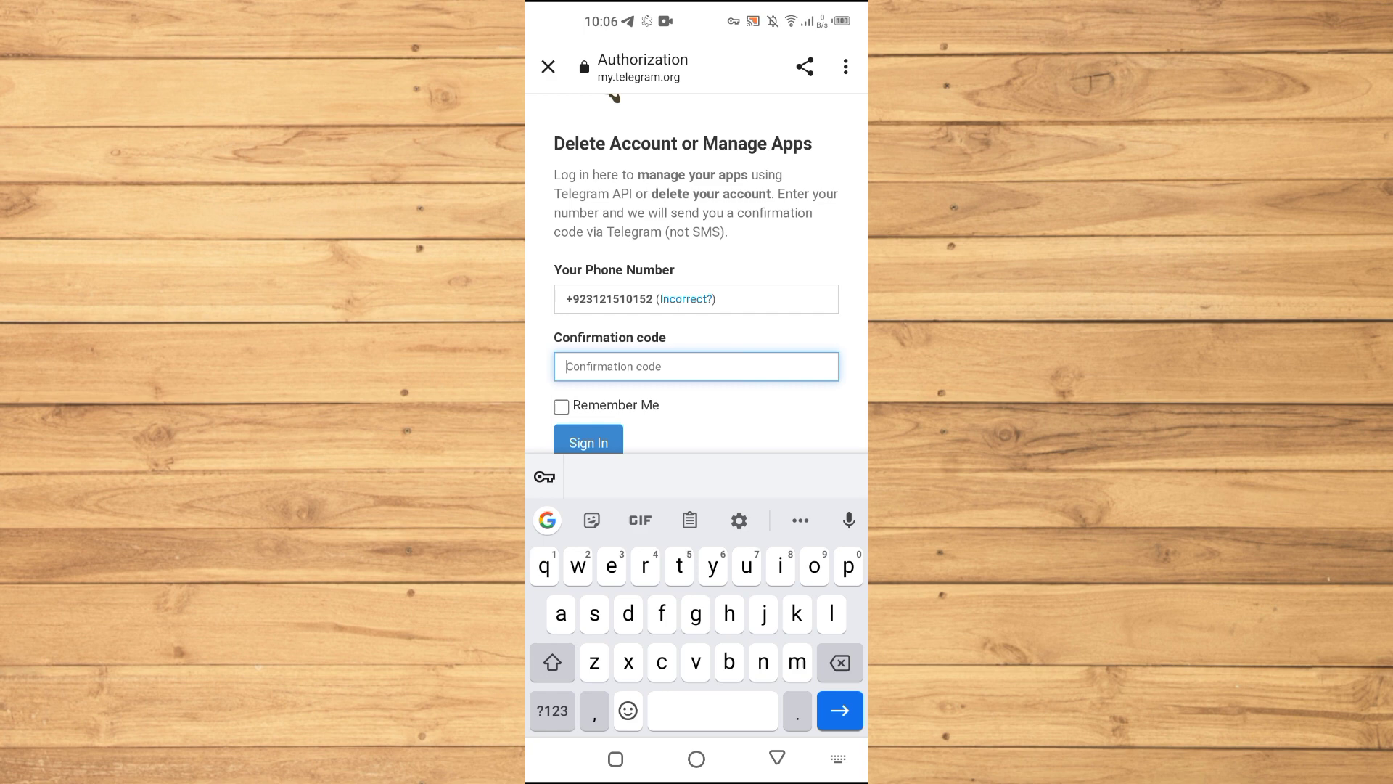
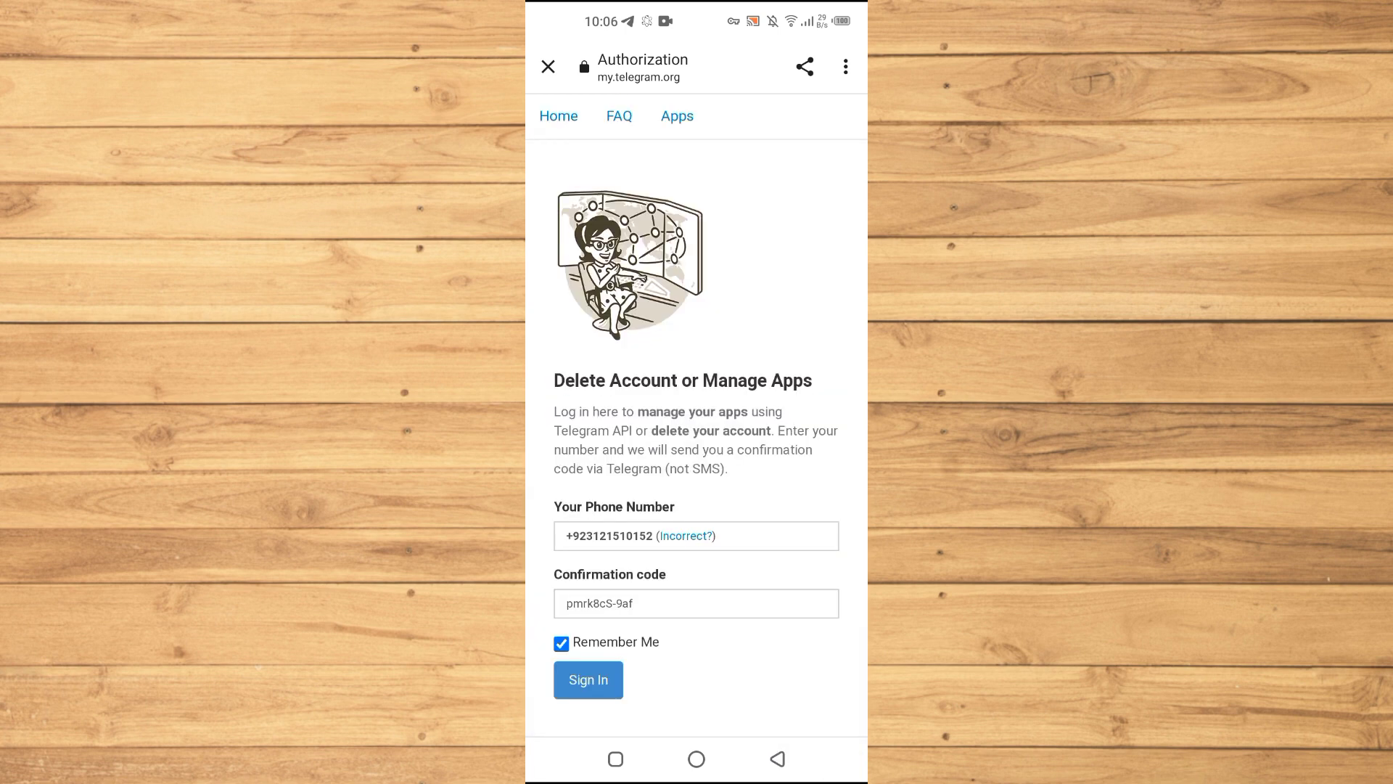
{"action": "left_click", "coordinate": [587, 679]}
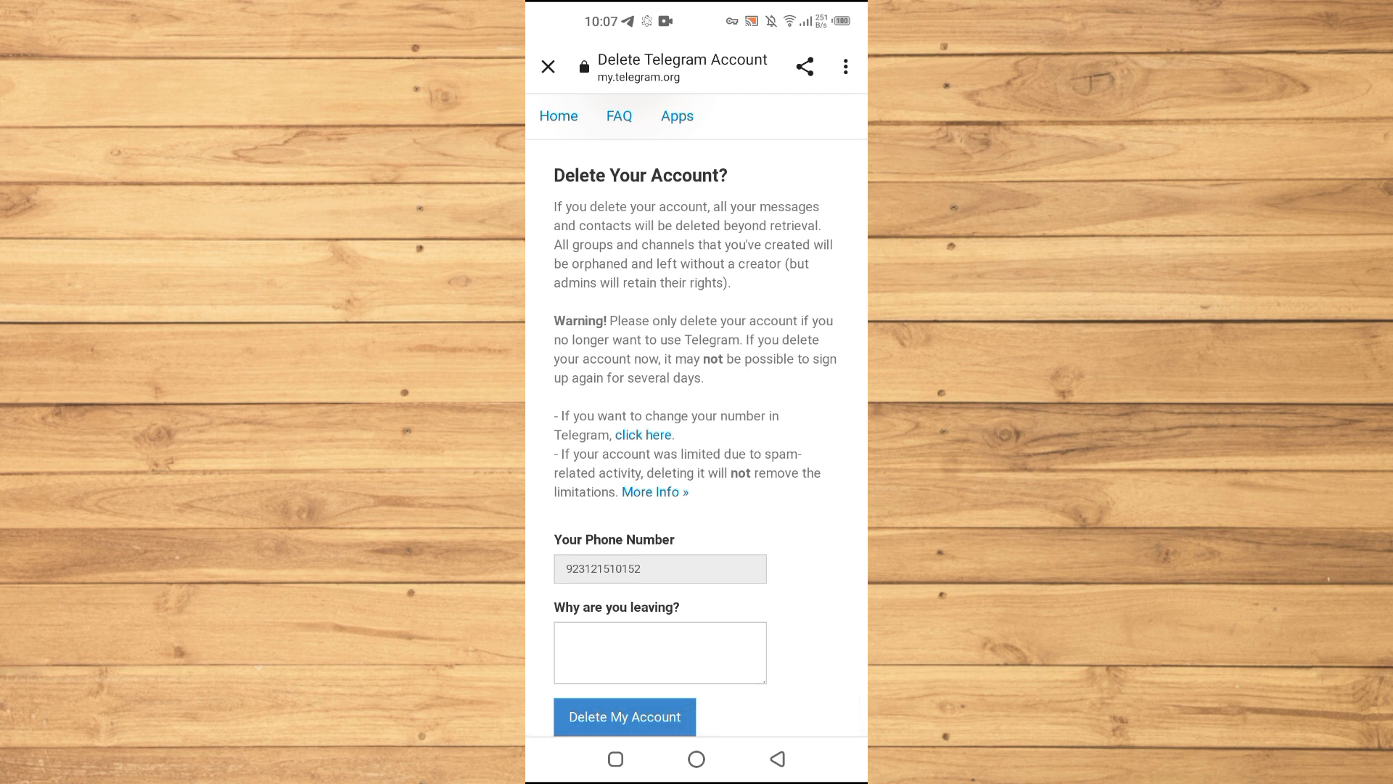
Choose Delete account to bring up the 'Delete Your Account?' form.
{"action": "left_click", "coordinate": [625, 717]}
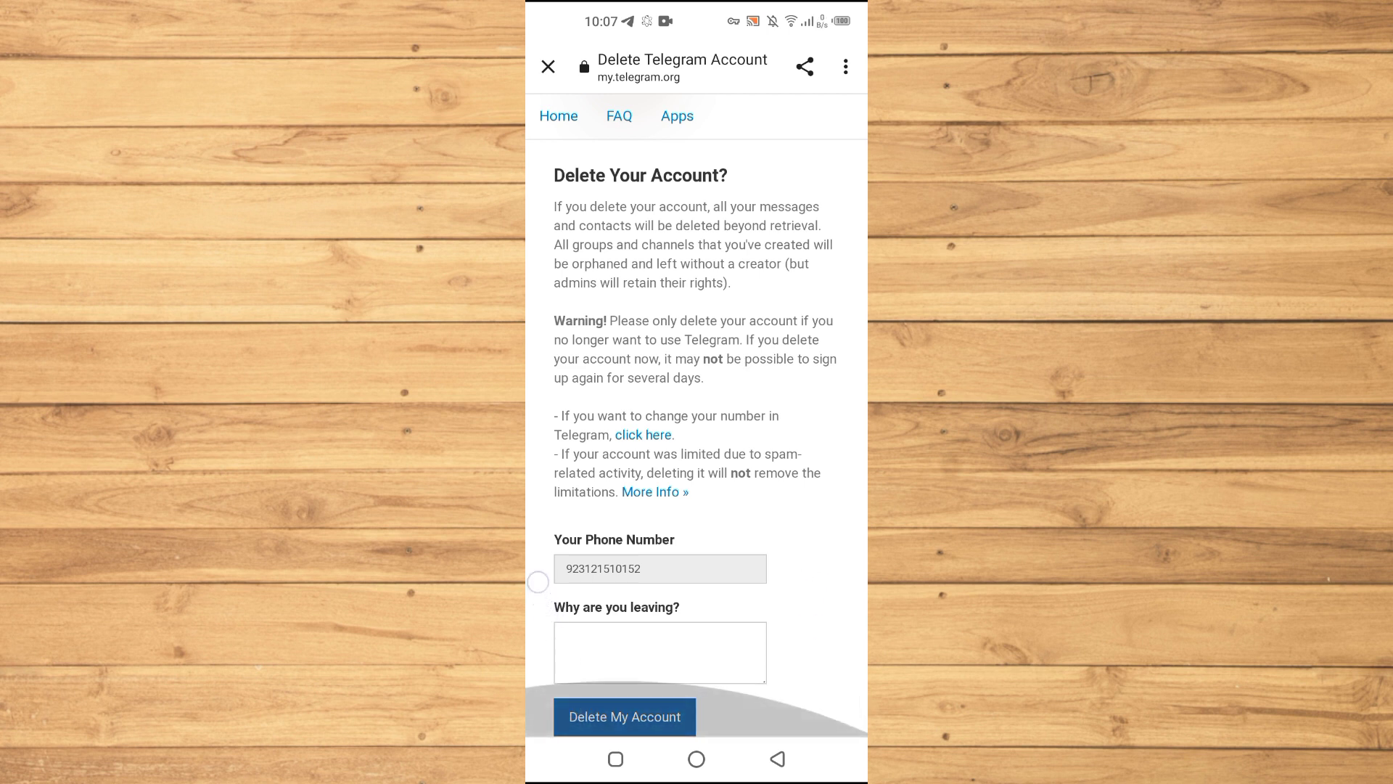